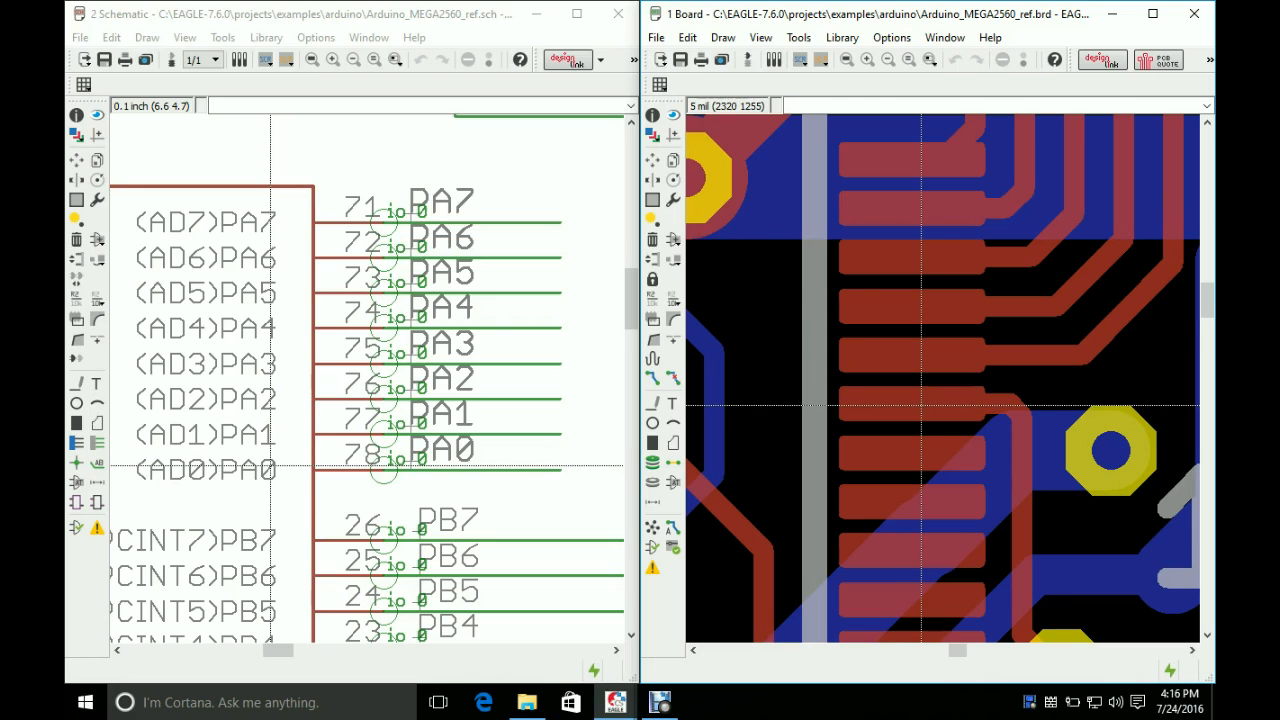
mouse_move(840, 363)
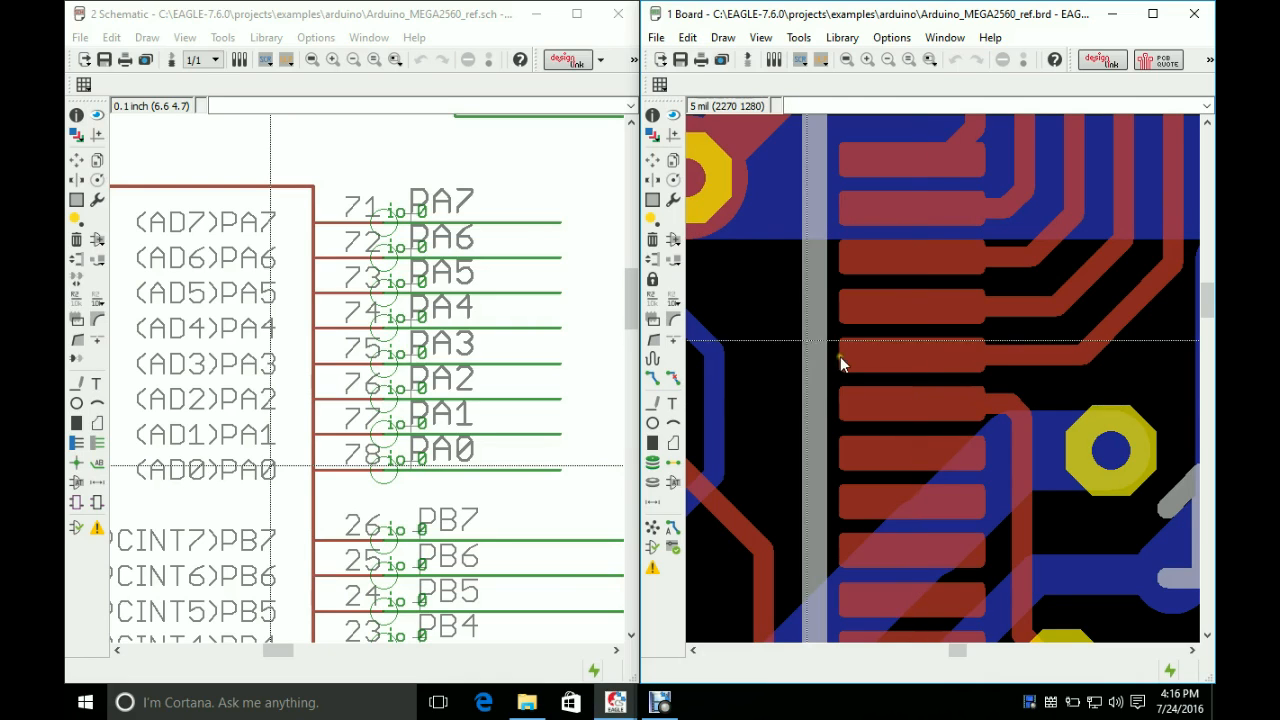
mouse_move(840, 363)
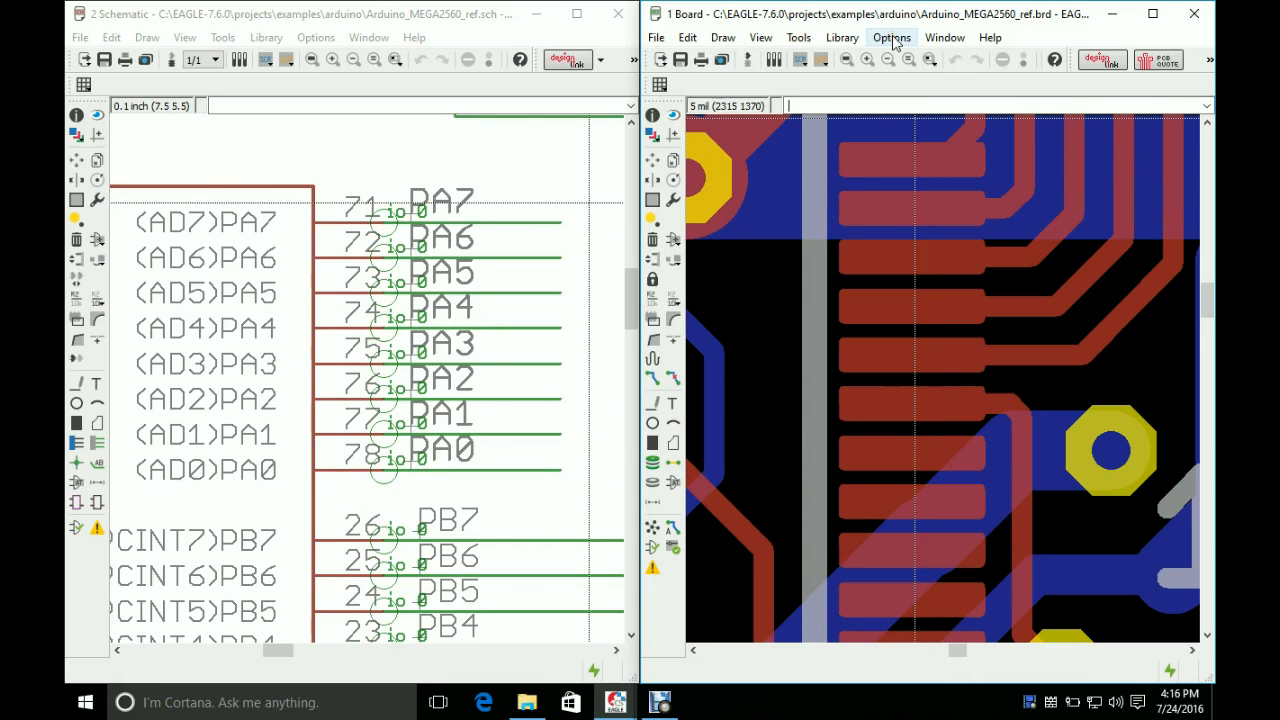
Tick Display pad names on the Misc tab of Options > Set settings.
click(891, 37)
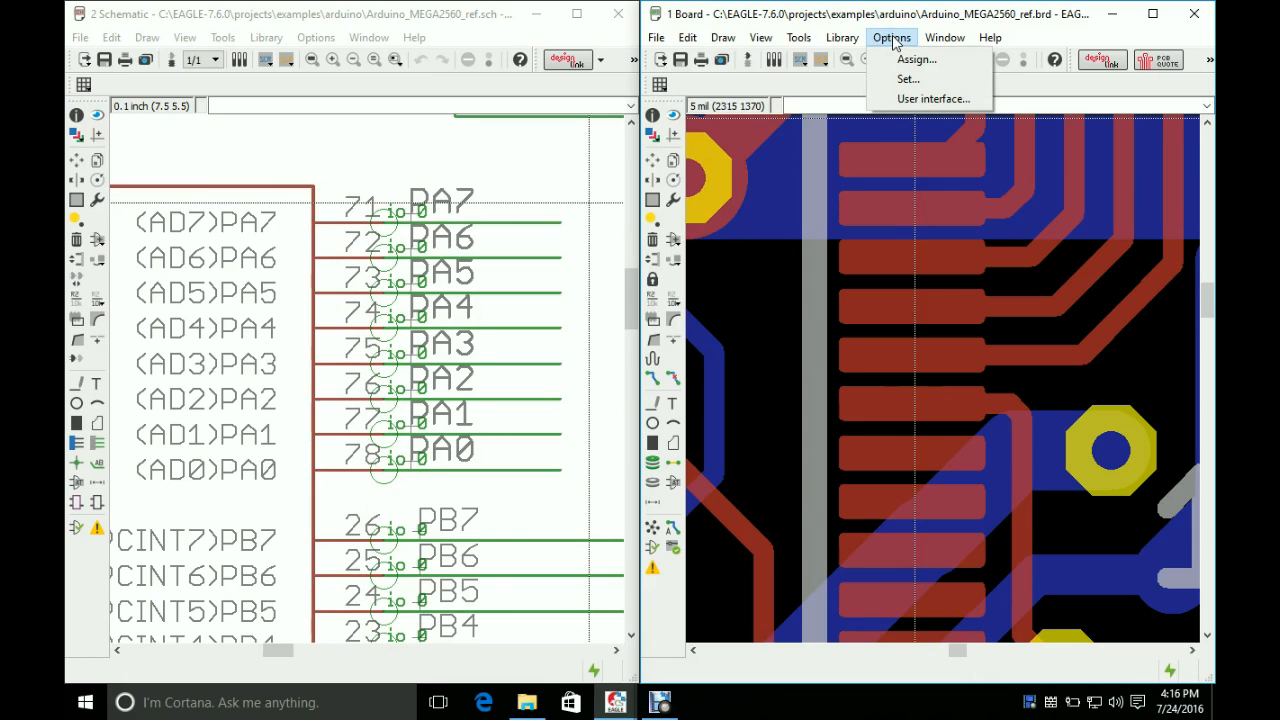
mouse_move(908, 79)
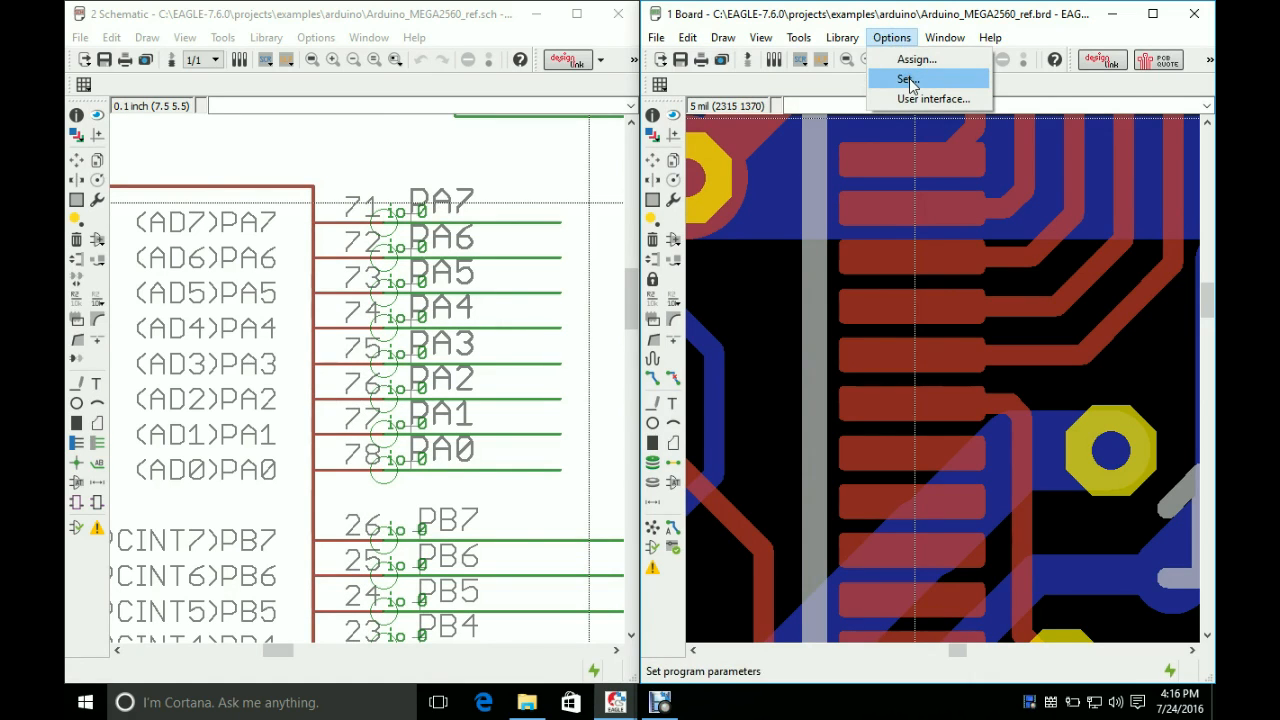
click(906, 79)
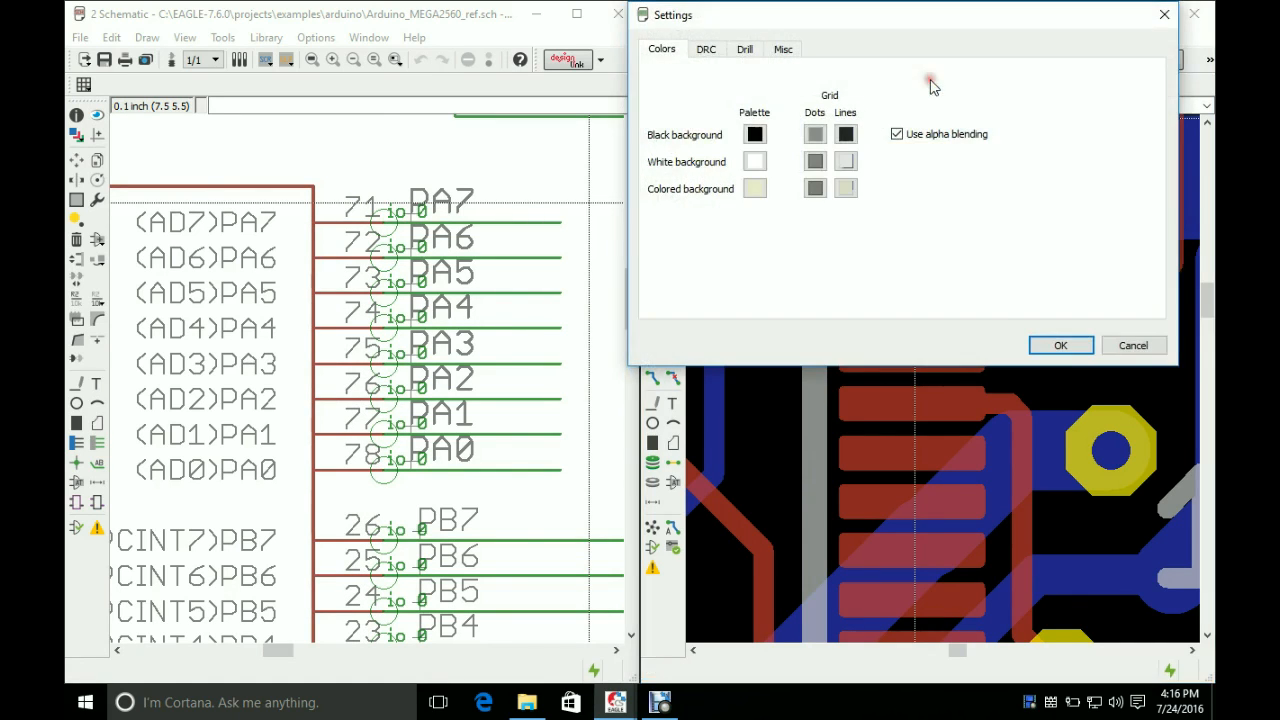
mouse_move(810, 68)
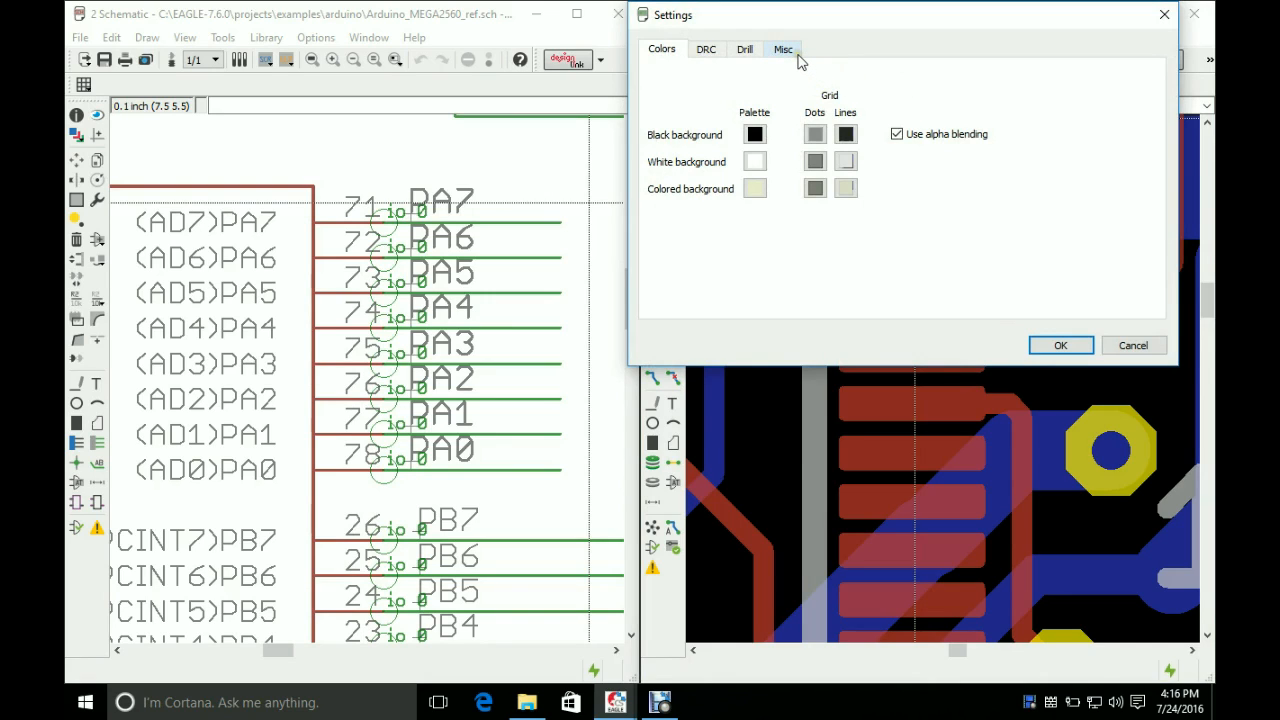
click(783, 49)
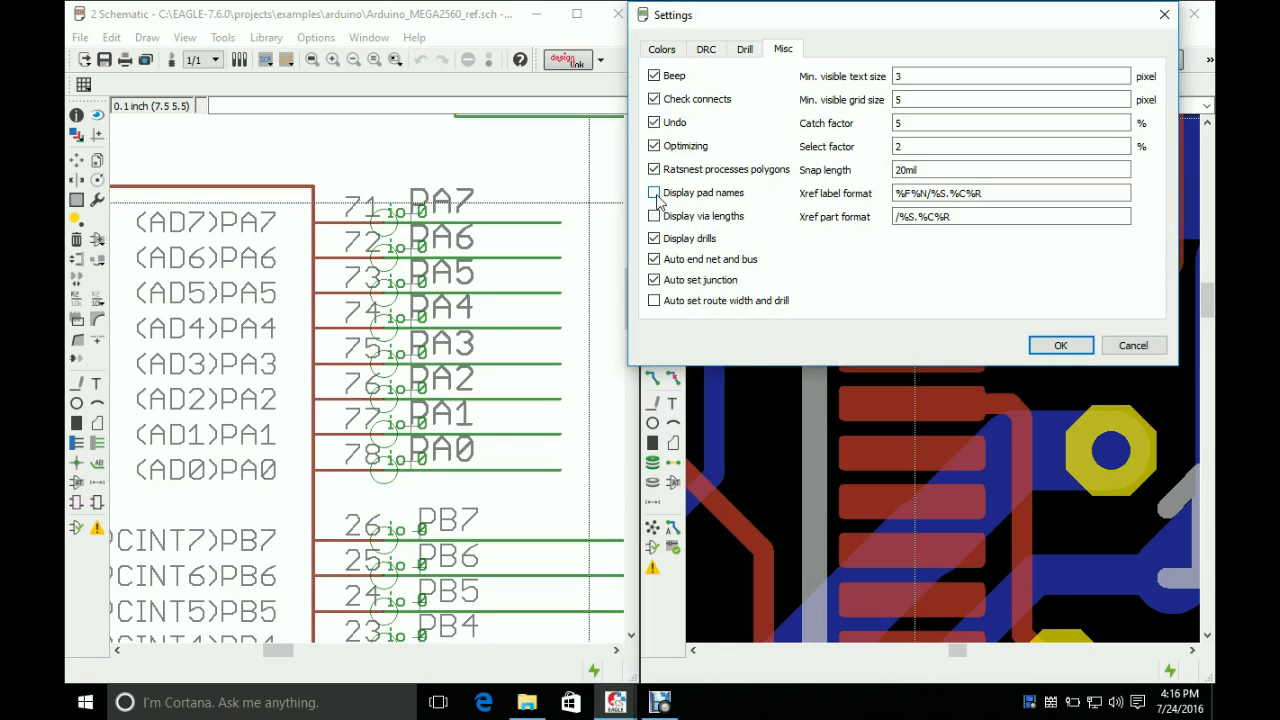
click(654, 192)
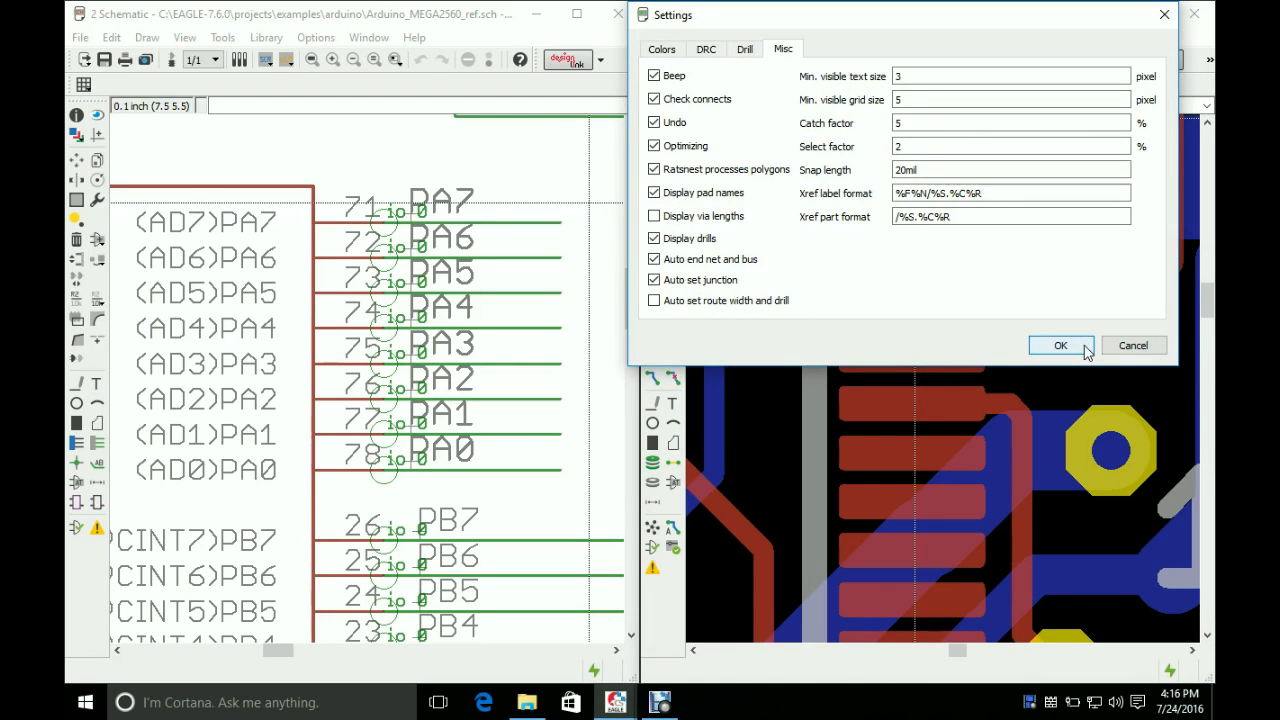
Confirm the Settings dialog so pad numbers appear on all board pads.
click(1060, 345)
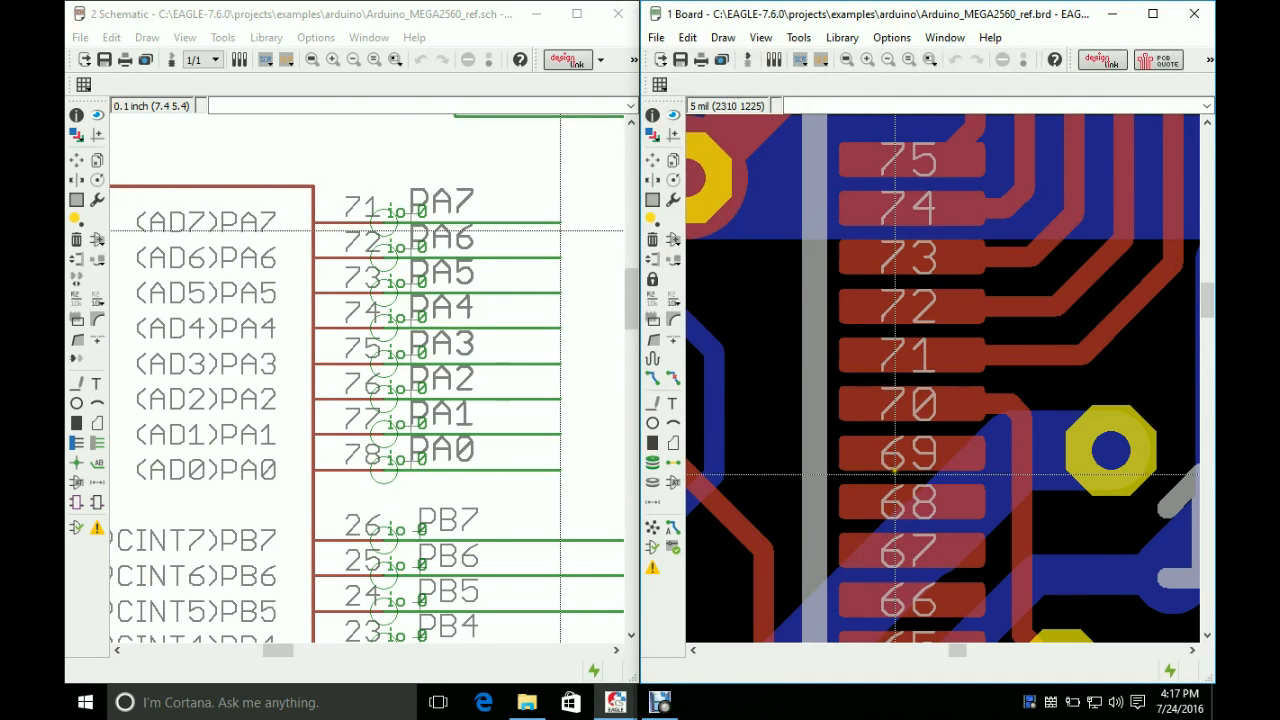
mouse_move(990, 275)
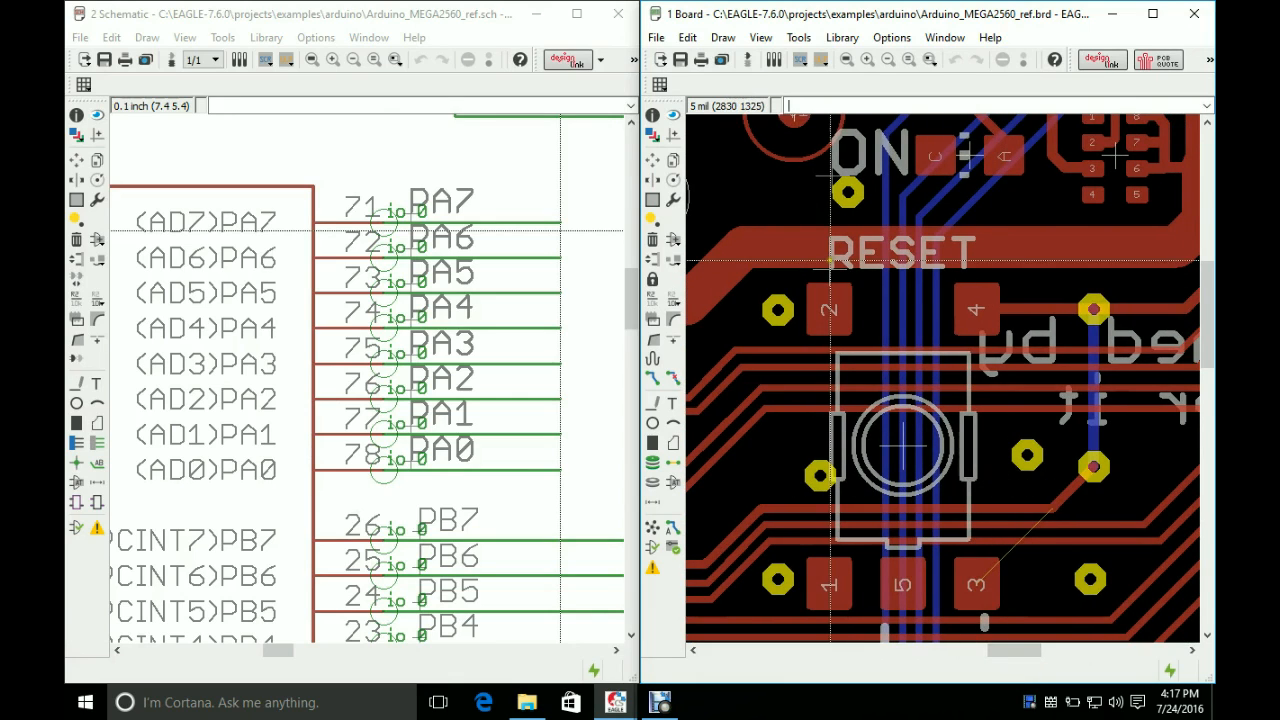
mouse_move(830, 270)
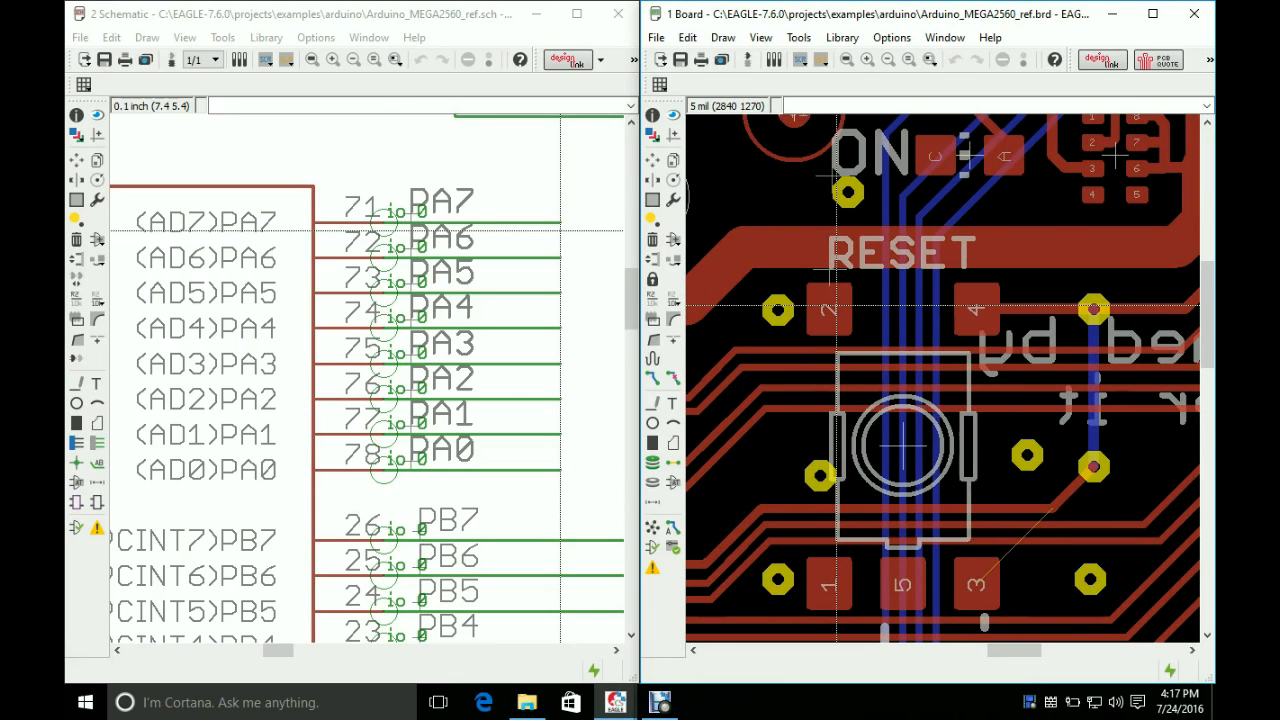